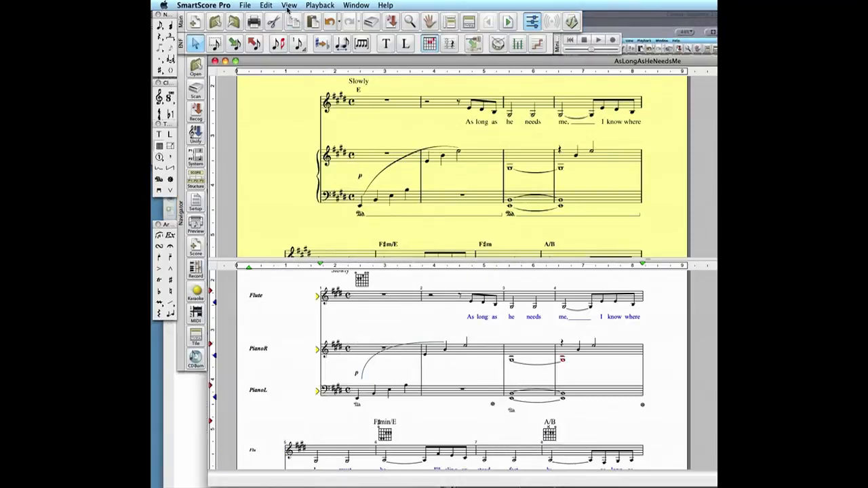
Switch chord display to names without fret diagrams, then reopen display options to restore them.
click(289, 5)
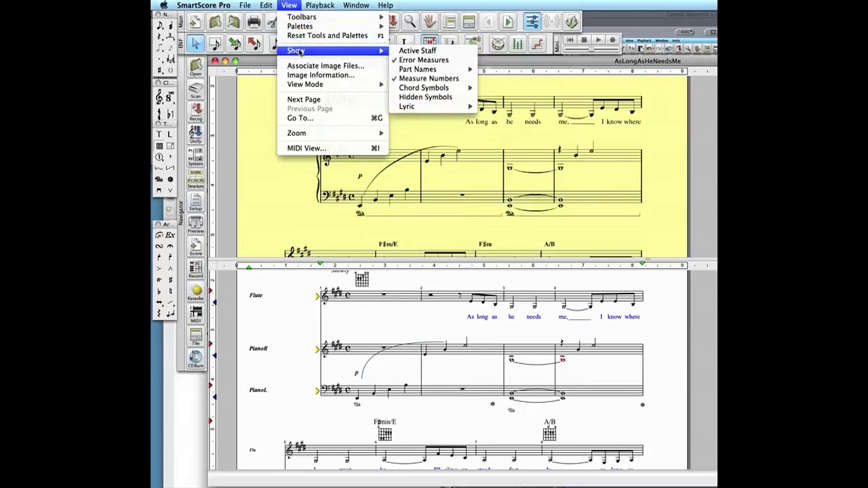
mouse_move(424, 87)
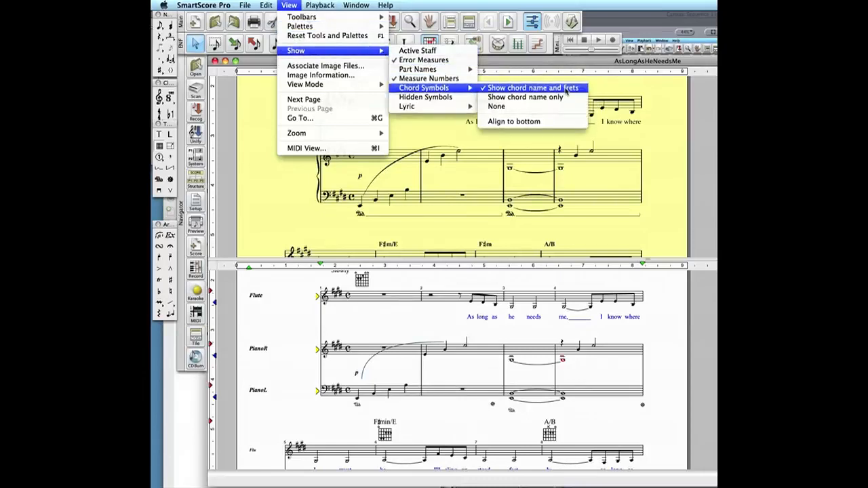
click(533, 87)
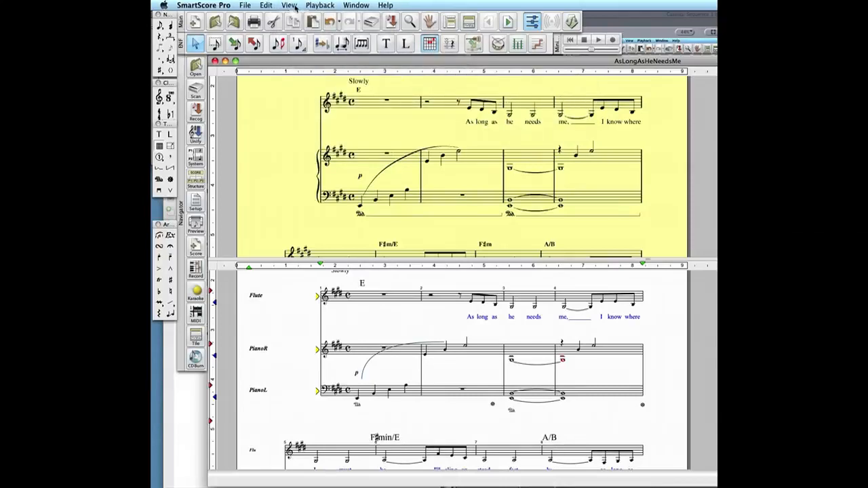
click(289, 5)
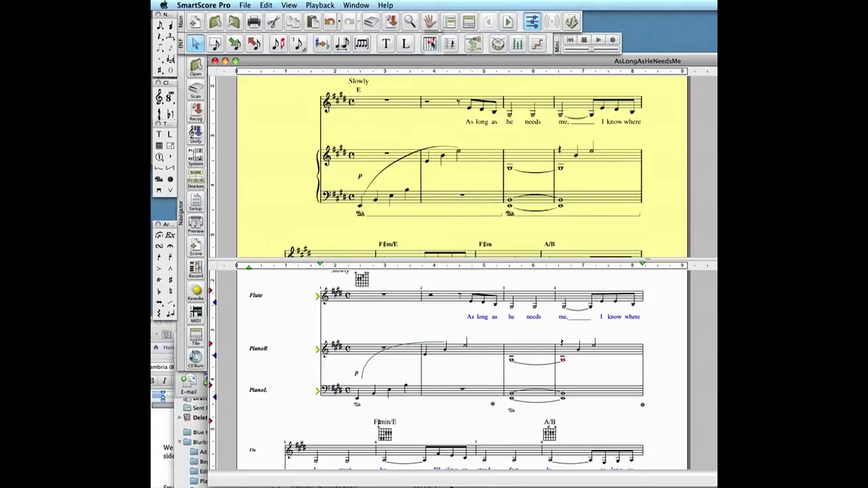
mouse_move(429, 44)
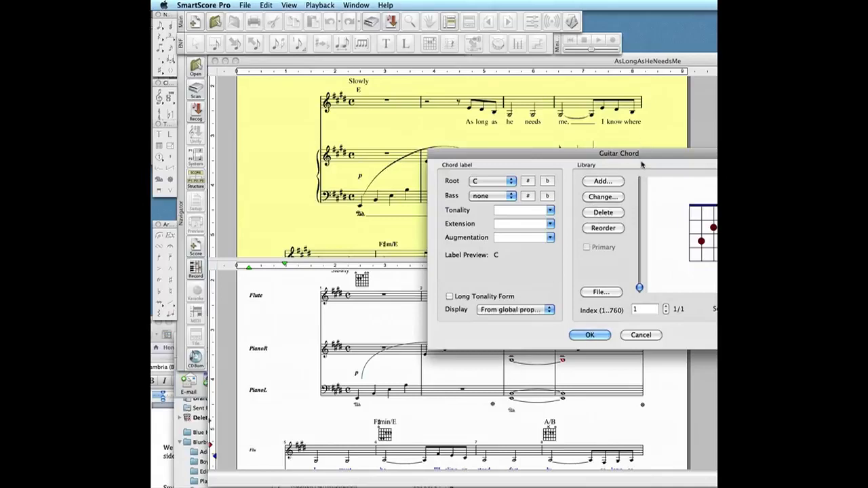
Insert a guitar chord with root F#, tonality min.
drag(619, 153, 467, 95)
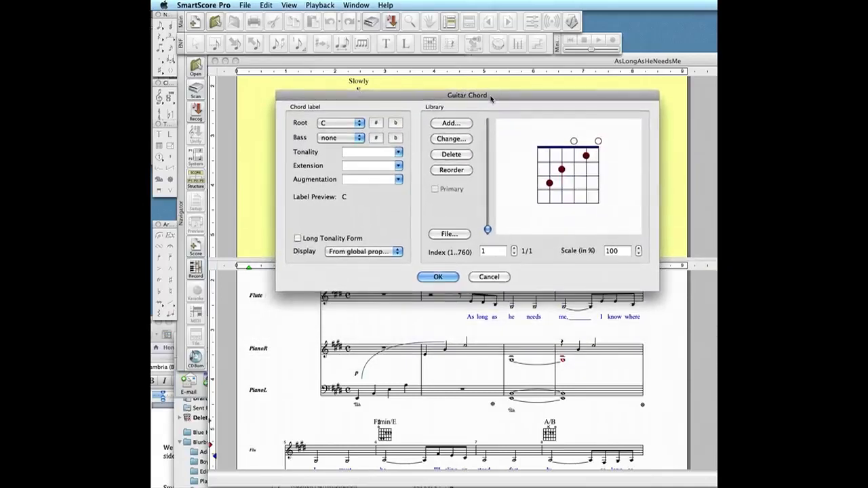
click(360, 123)
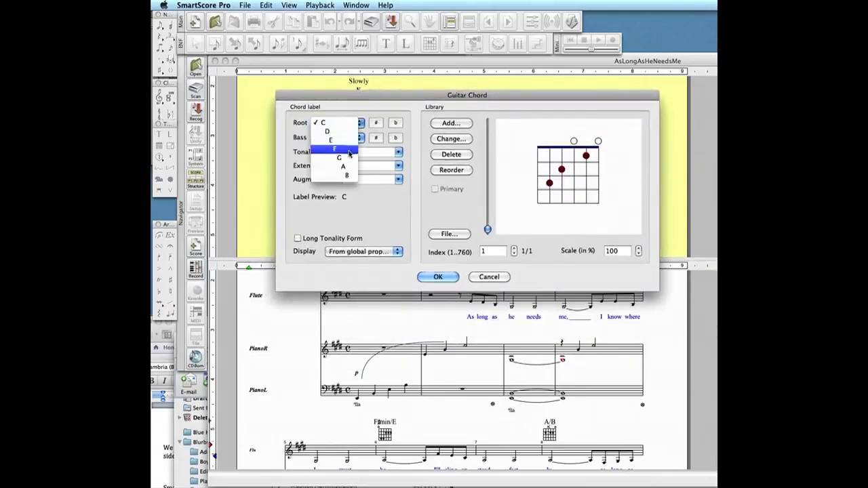
click(334, 149)
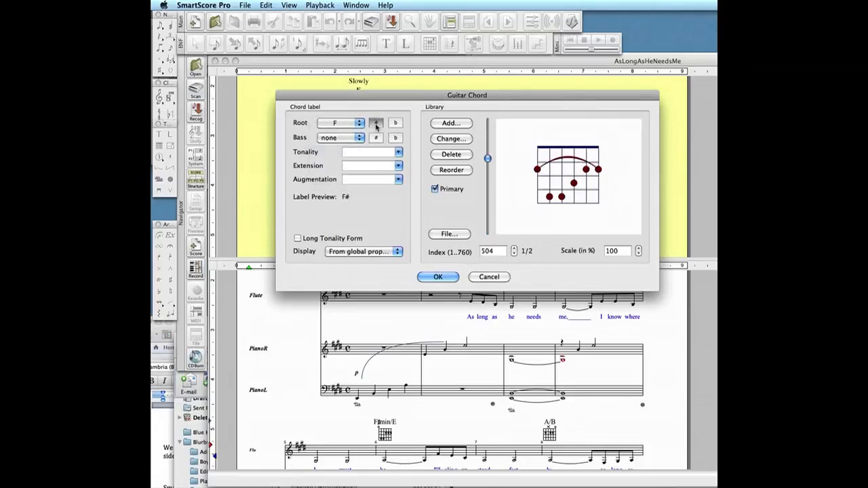
click(370, 151)
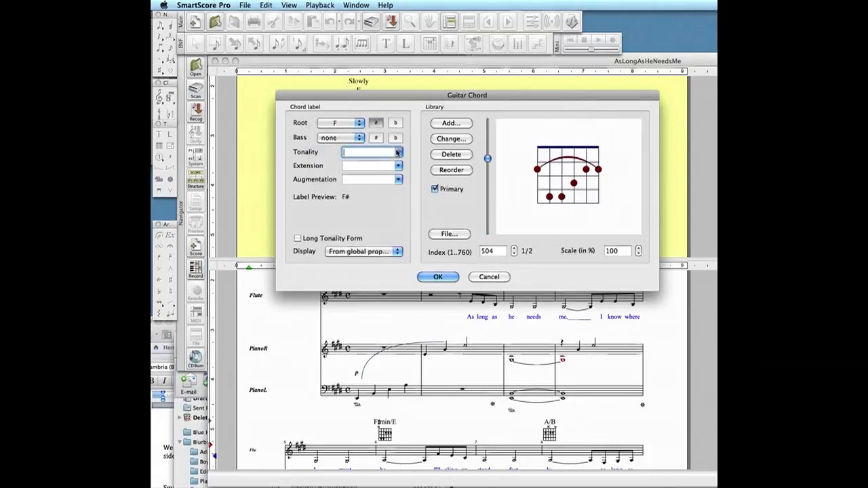
click(399, 152)
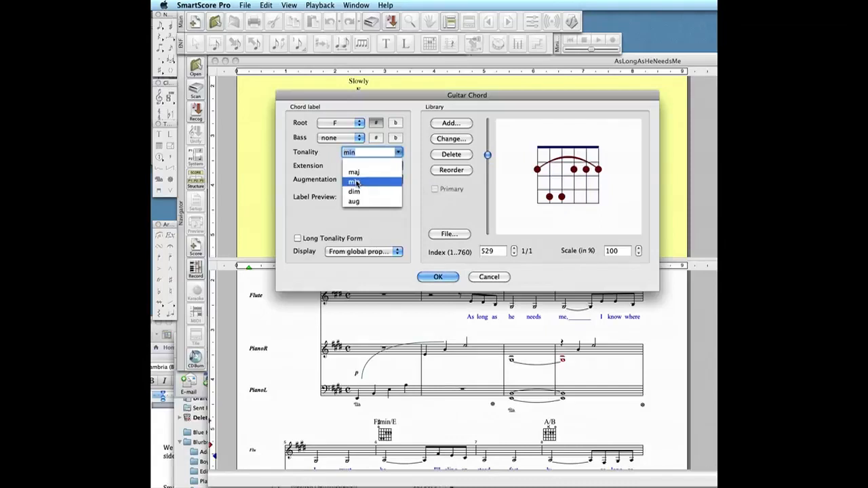
click(354, 181)
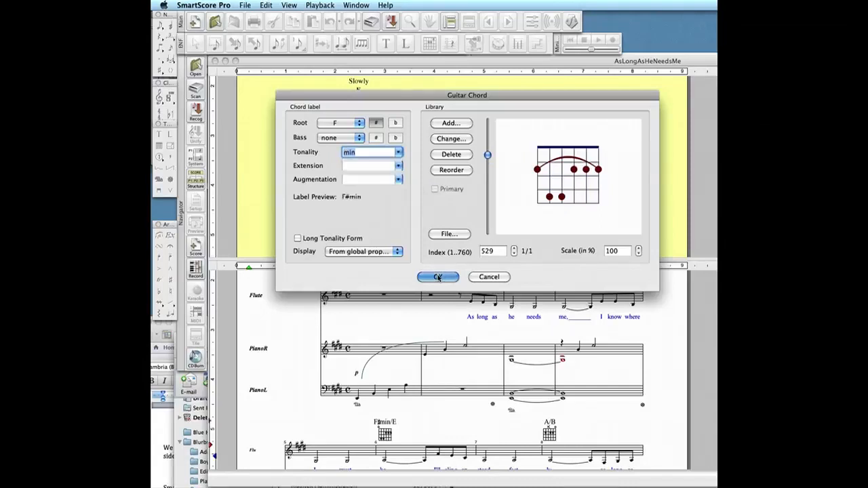
click(437, 277)
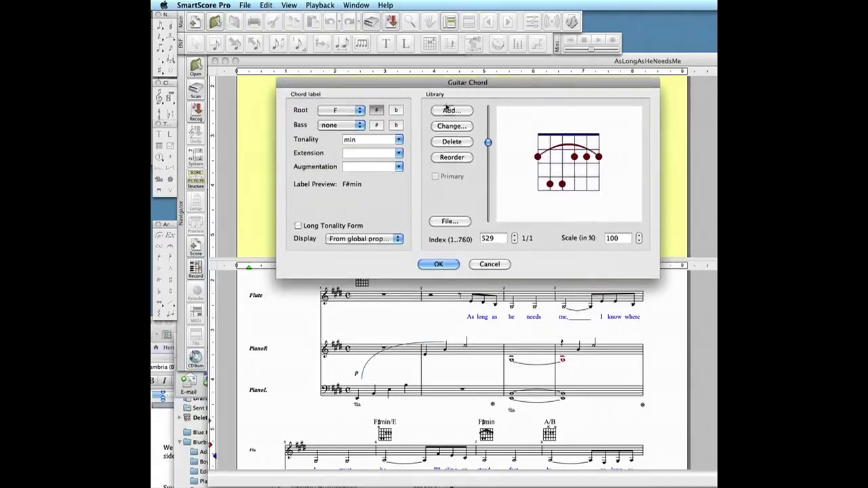
Store an F#min variant with the two low strings muted in the chord library.
click(452, 111)
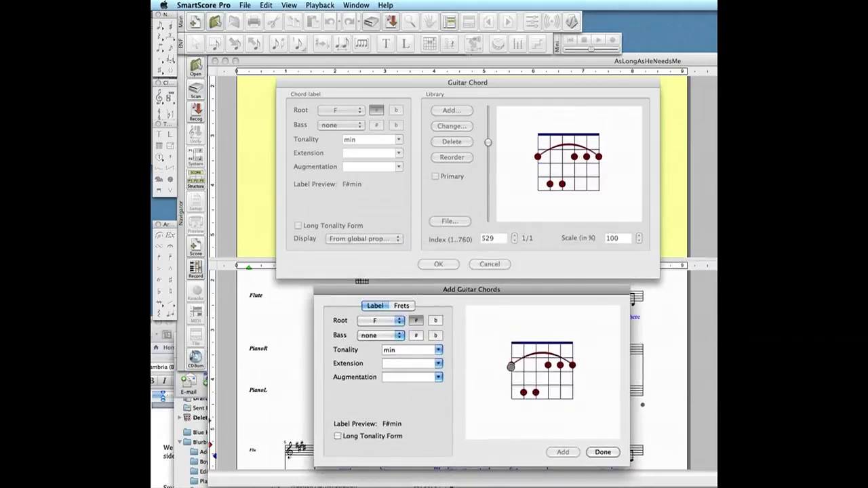
click(401, 306)
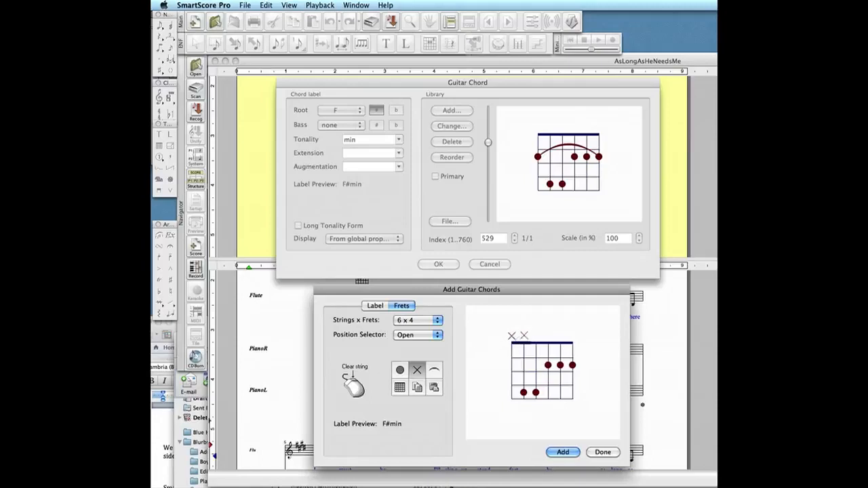
click(519, 392)
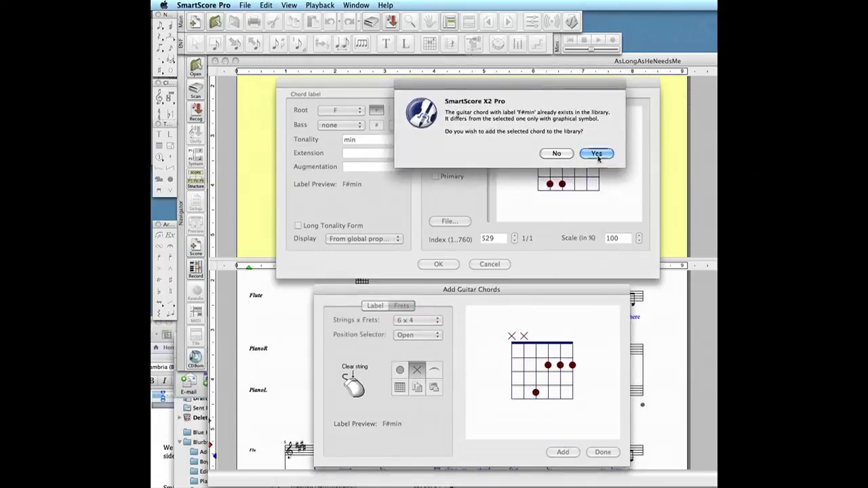
click(596, 153)
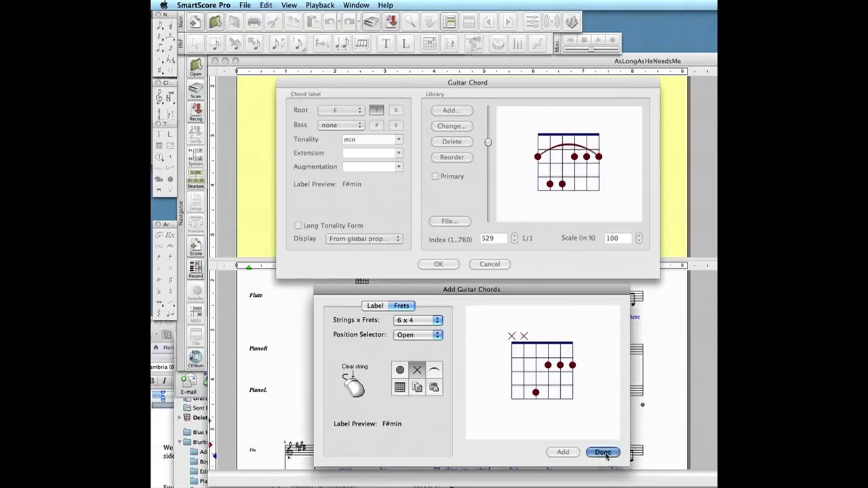
click(602, 453)
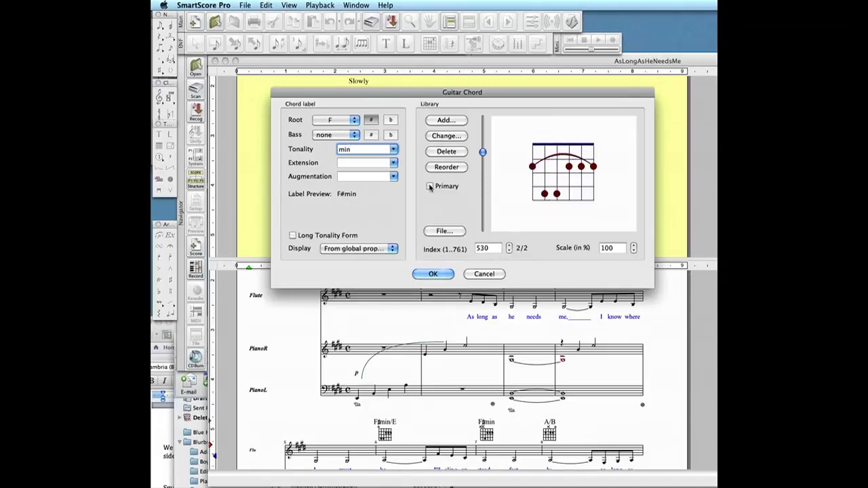
Mark the barre F#min fingering as Primary and confirm the Guitar Chord dialog.
click(429, 186)
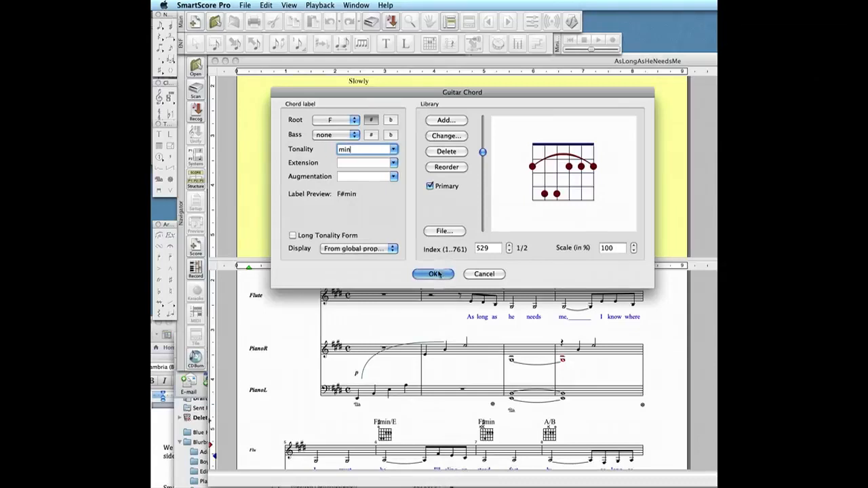
click(433, 274)
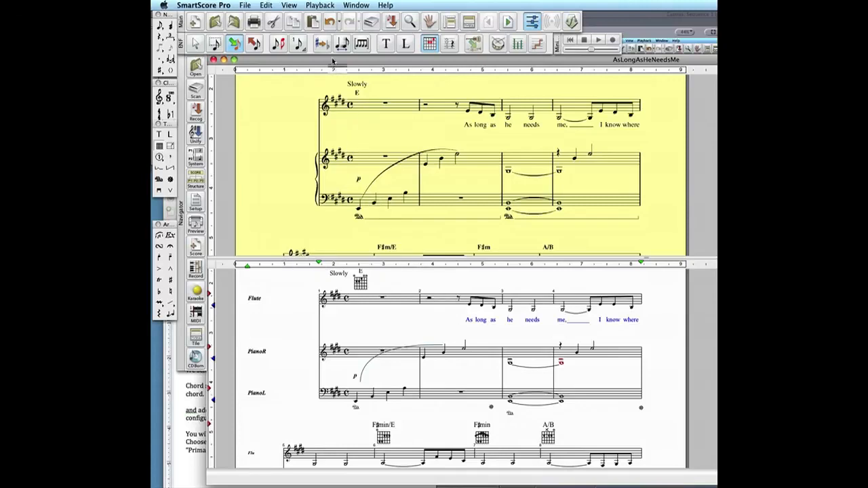
mouse_move(322, 44)
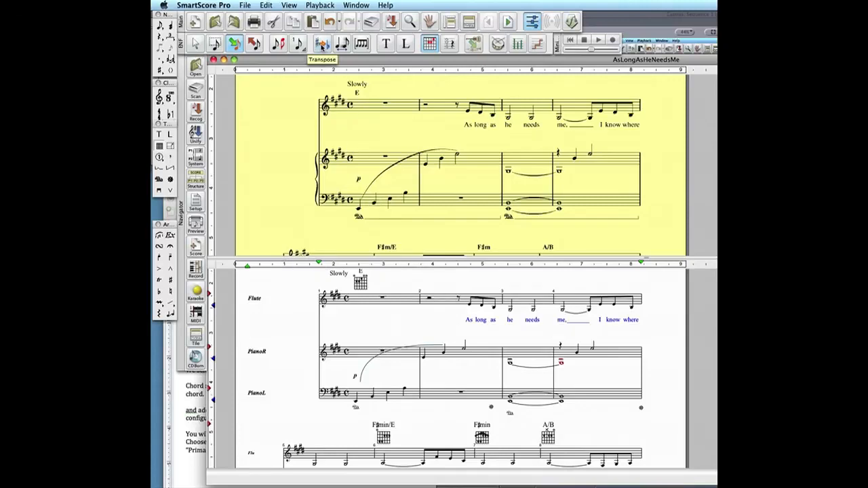
Transpose the score by key from E major to D Major.
click(321, 43)
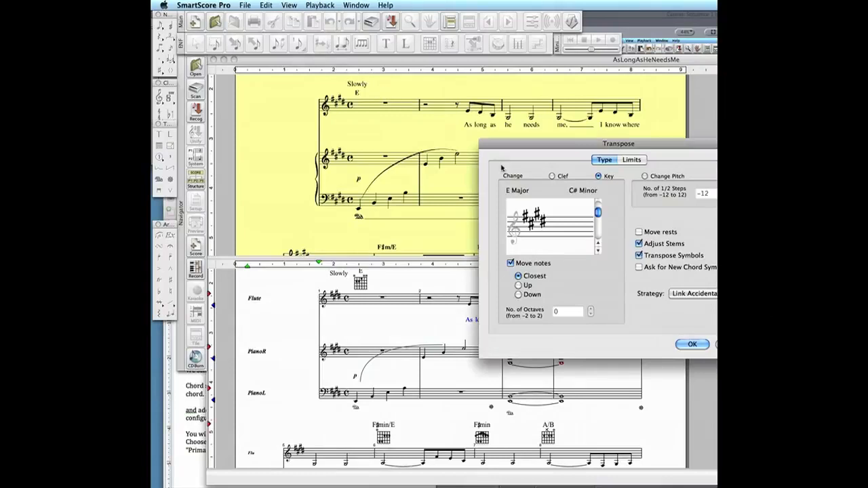
drag(618, 143, 502, 106)
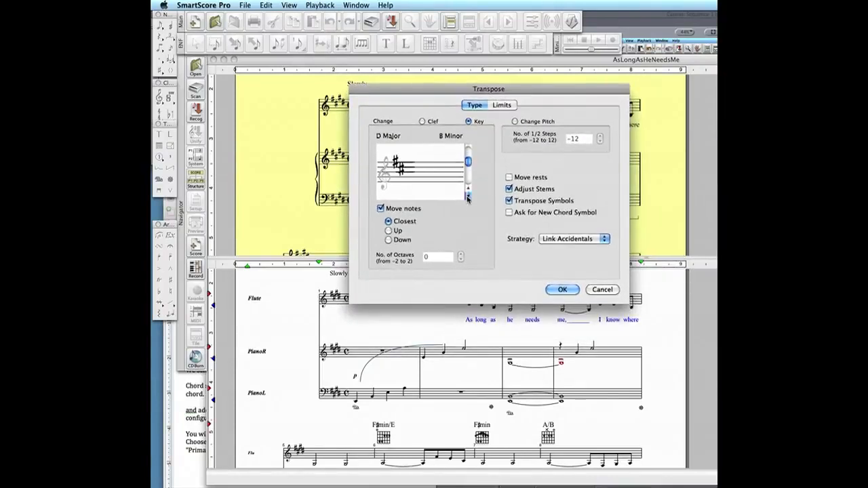
click(562, 290)
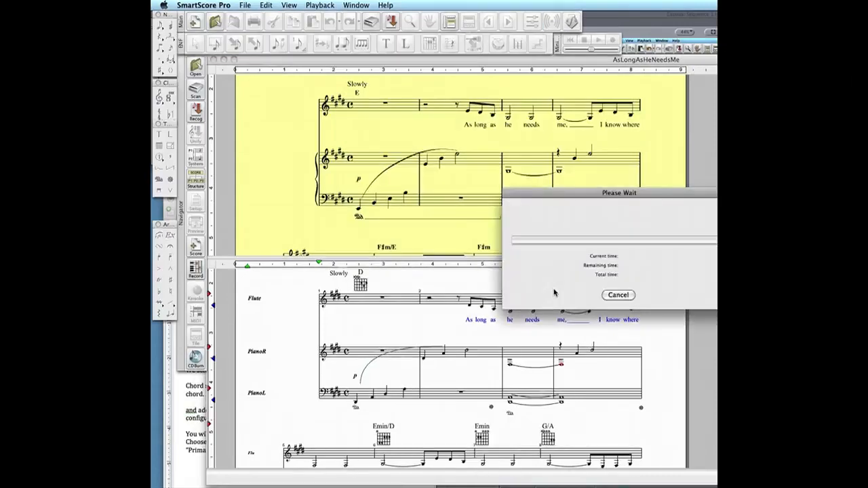